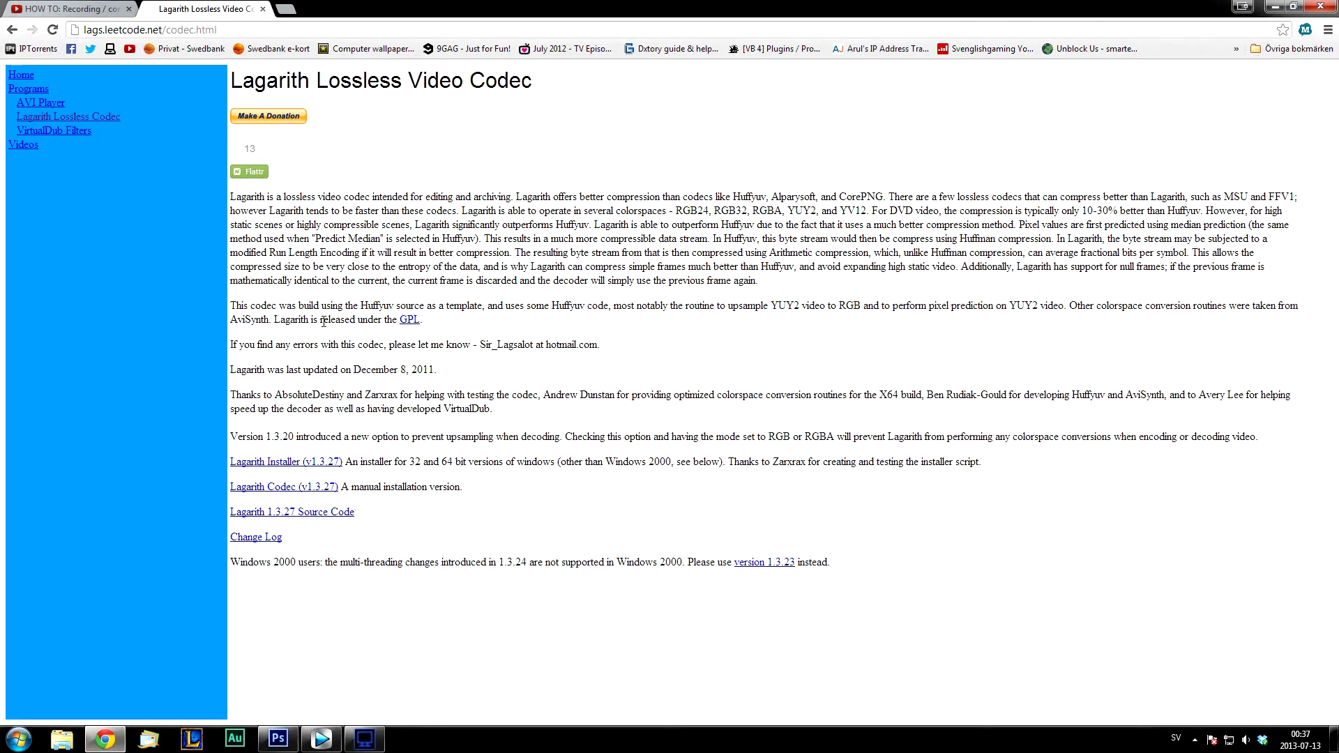
pyautogui.moveTo(409, 396)
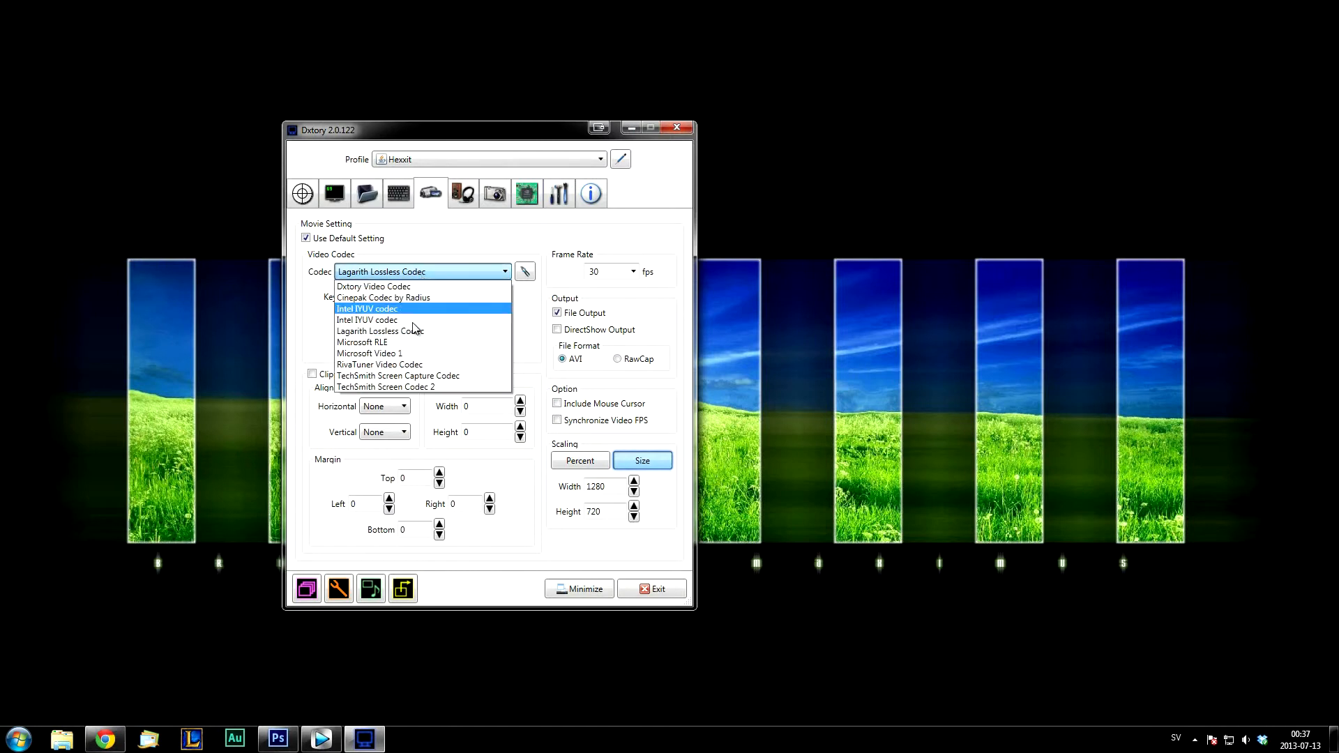
pyautogui.moveTo(410, 332)
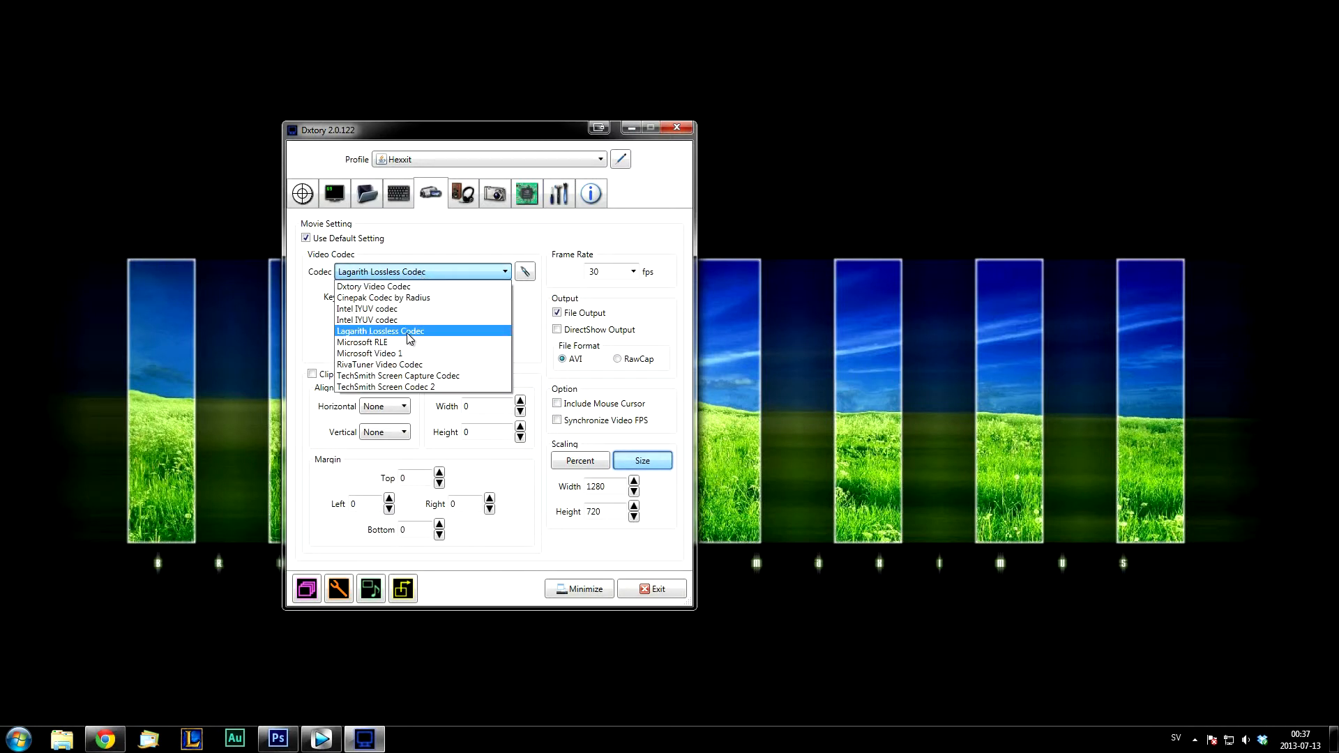
# - Choose Lagarith Lossless Codec as the movie video codec
pyautogui.click(382, 331)
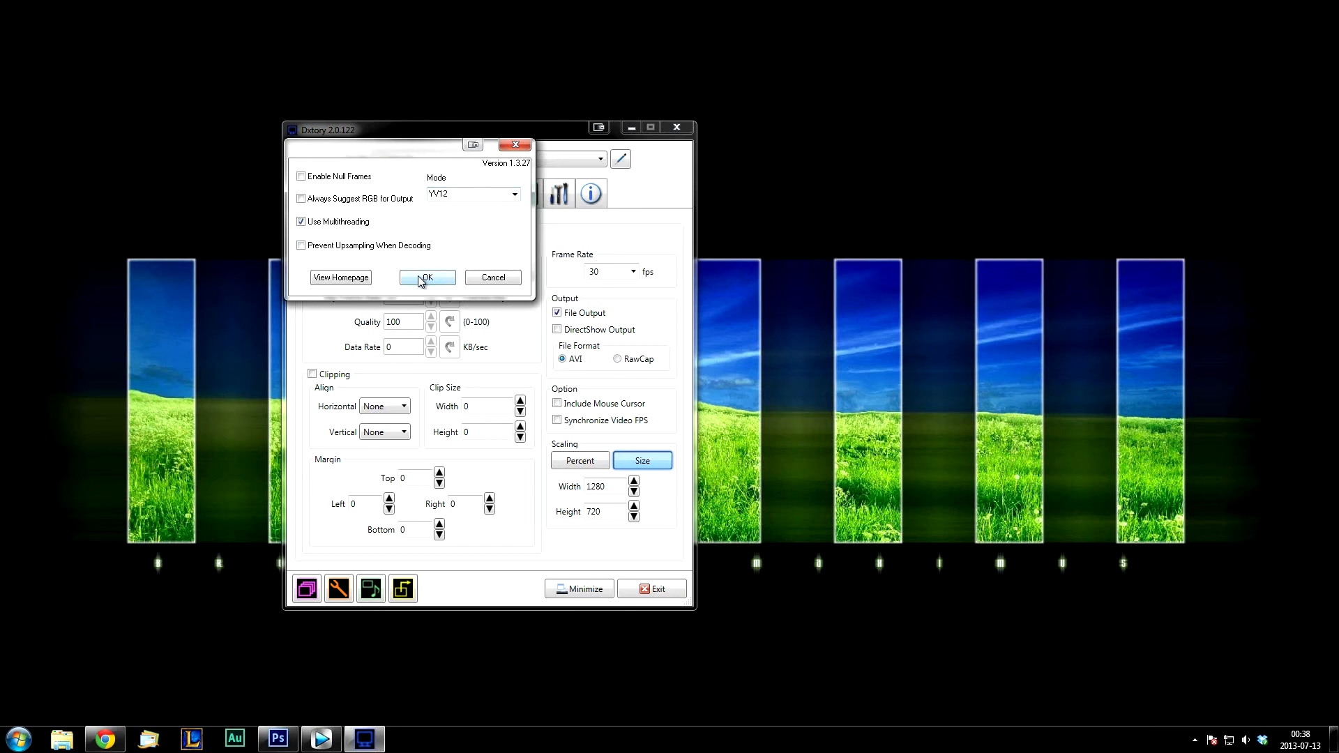
# - Confirm the Lagarith configuration with YV12 mode and multithreading enabled
pyautogui.click(427, 276)
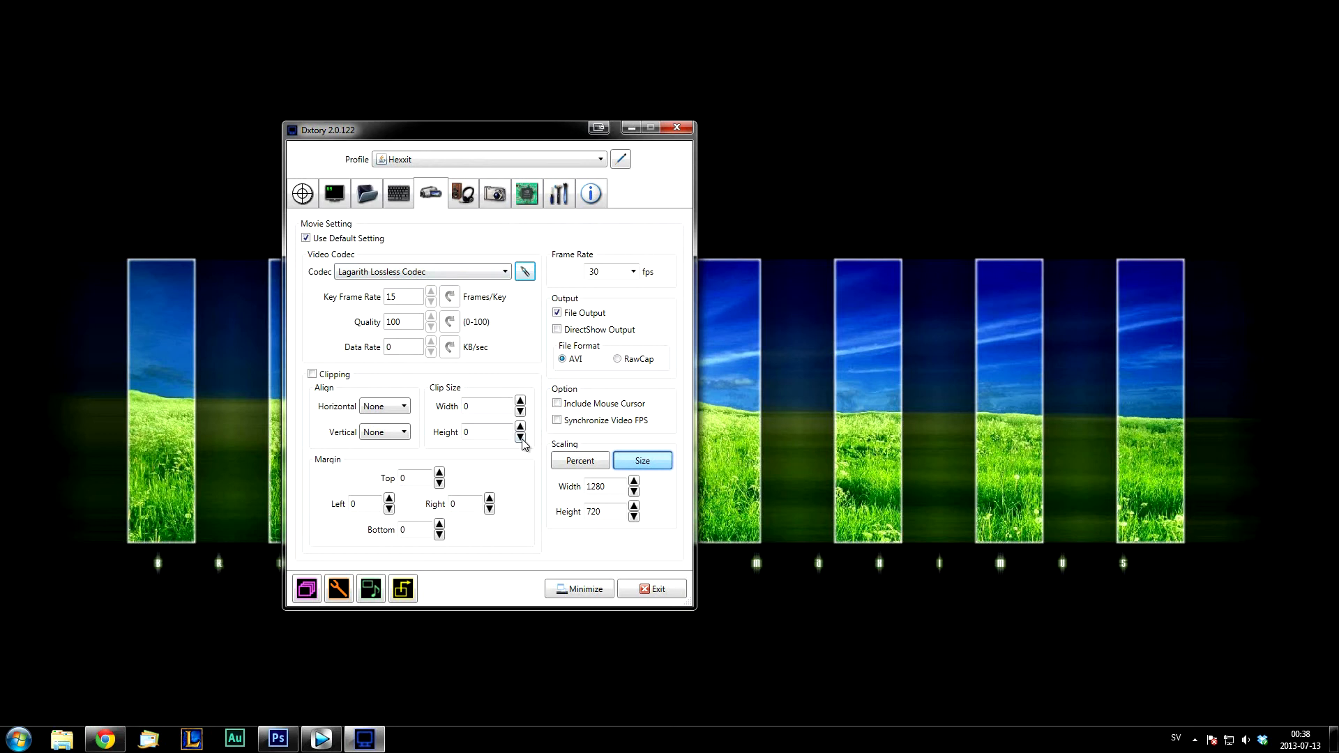